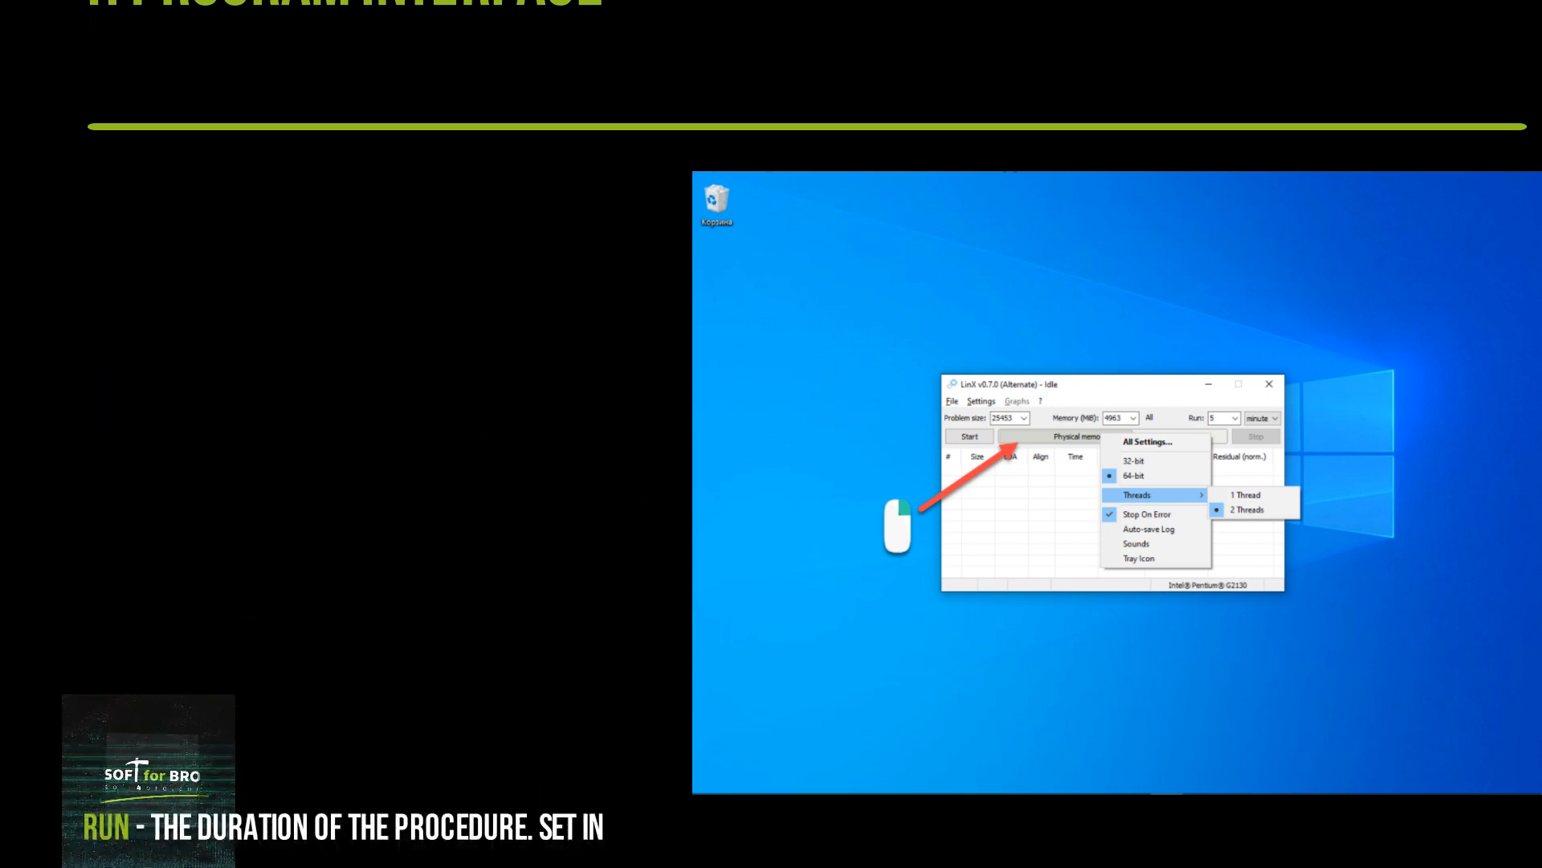
Step: Advance to the slide showing the Settings dialog with Linpack, LinX and External Applications sections
click(1147, 441)
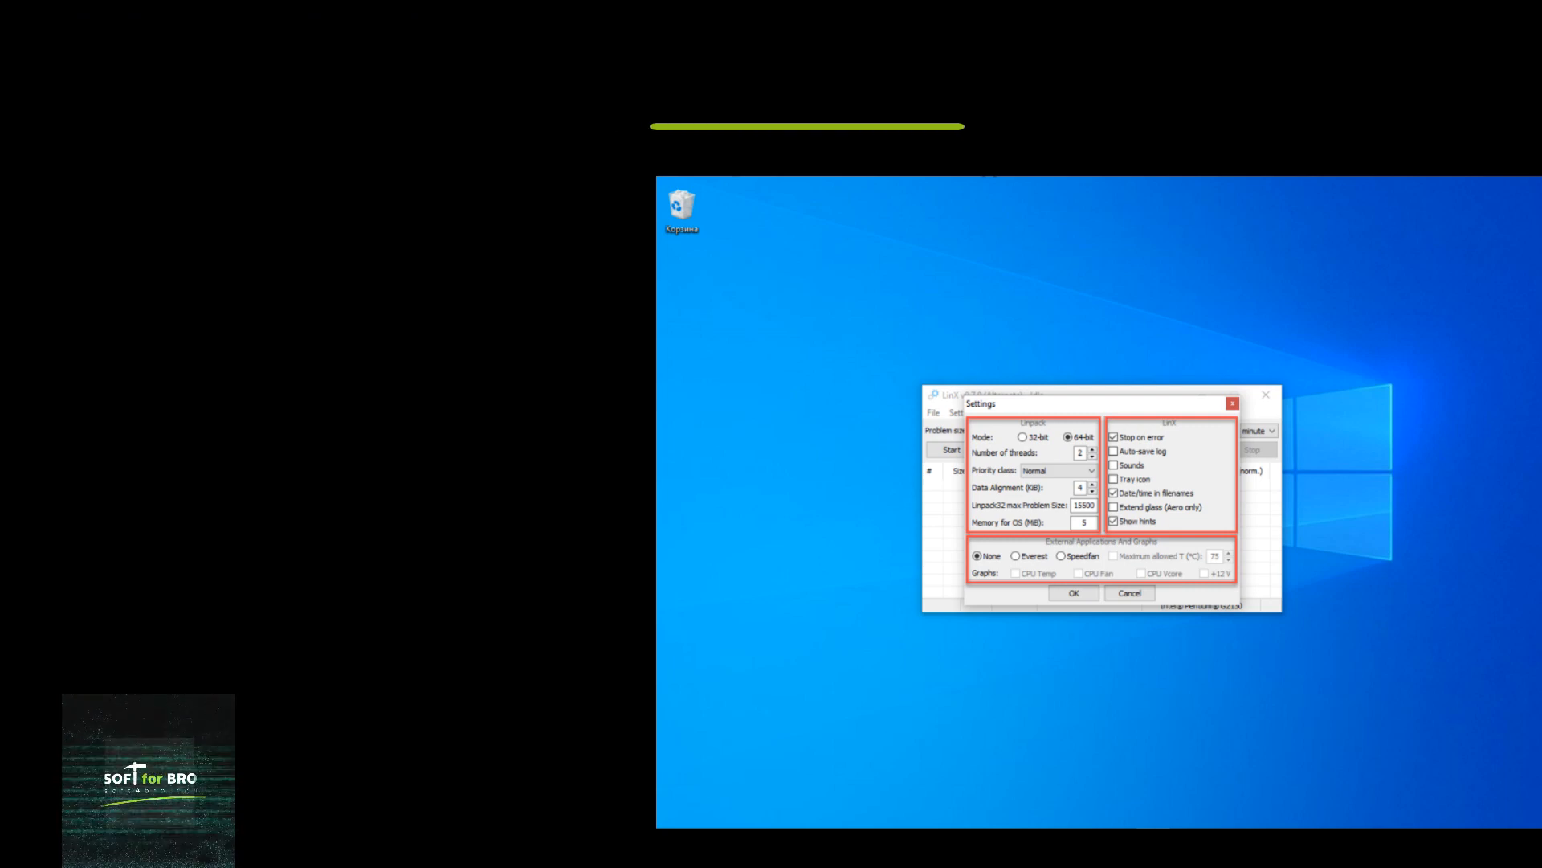
key(Right)
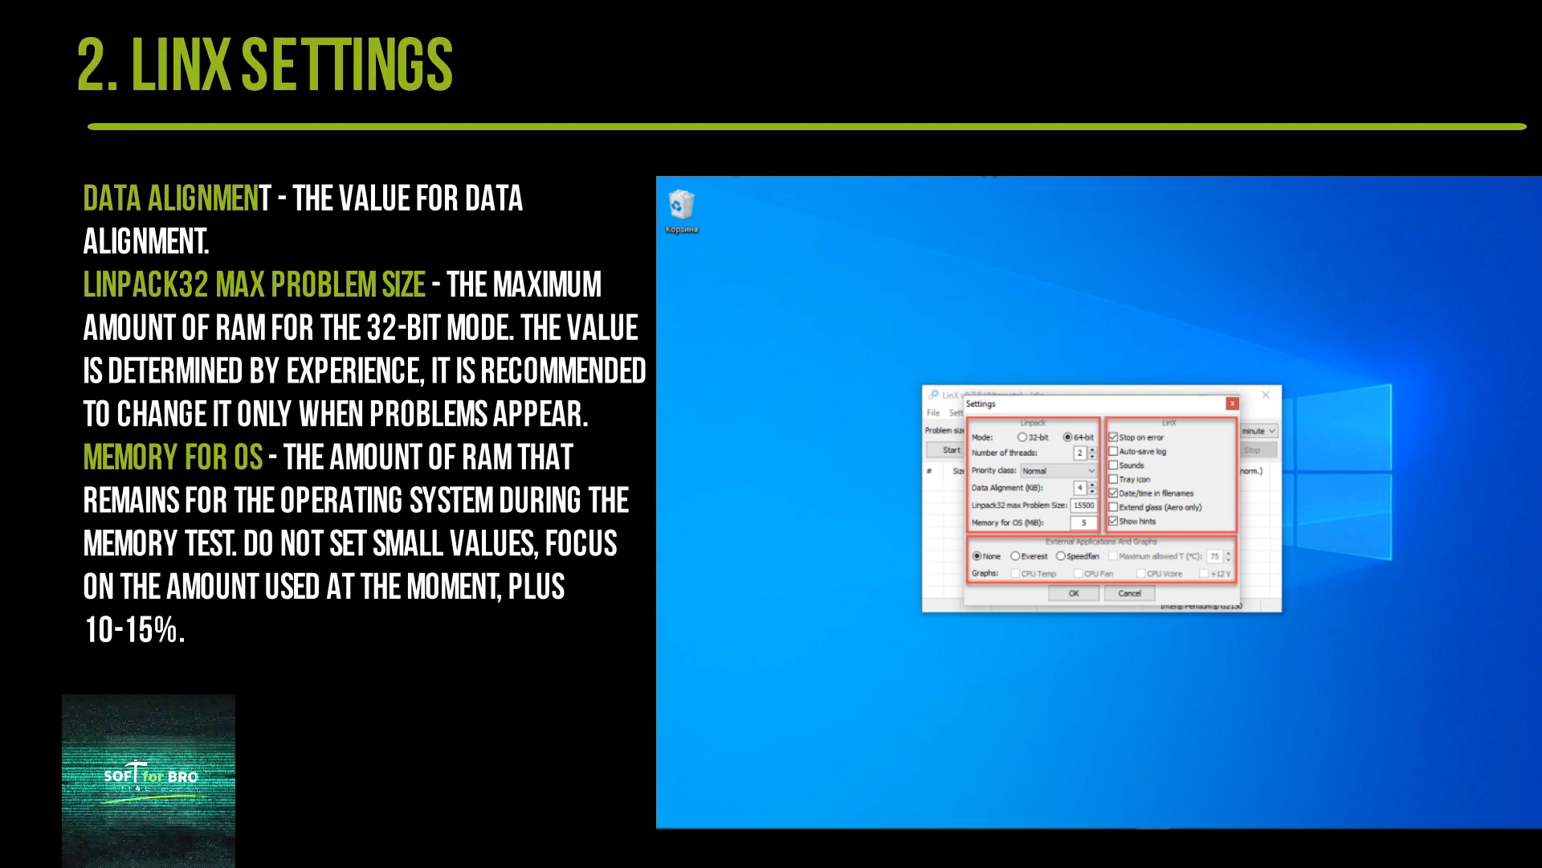